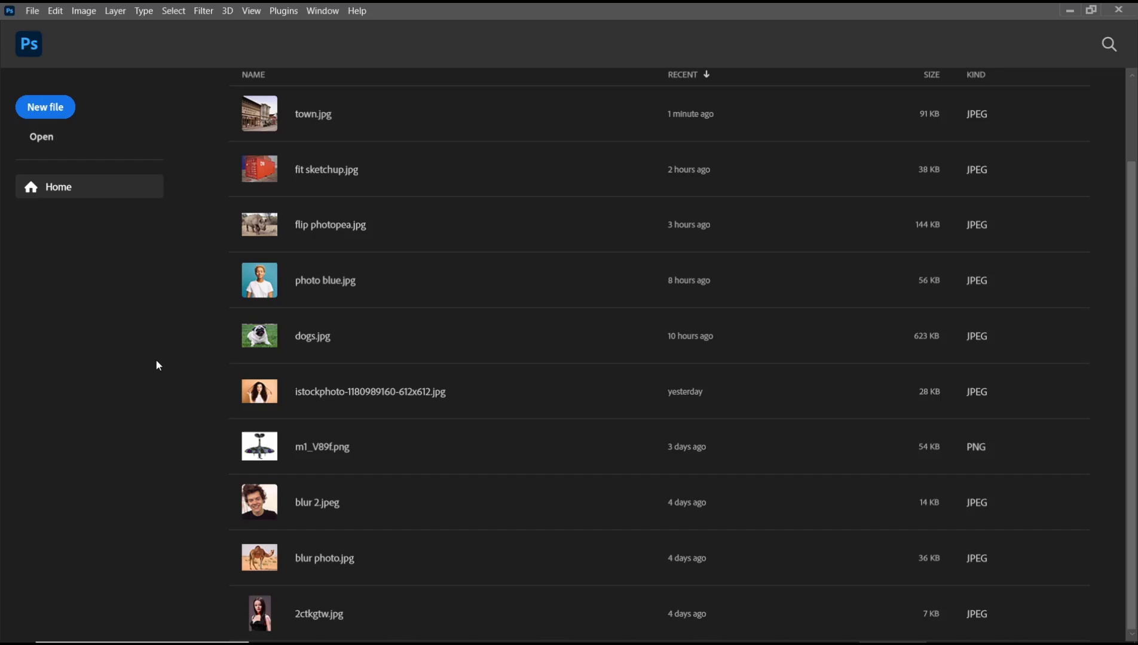
mouse_move(250, 205)
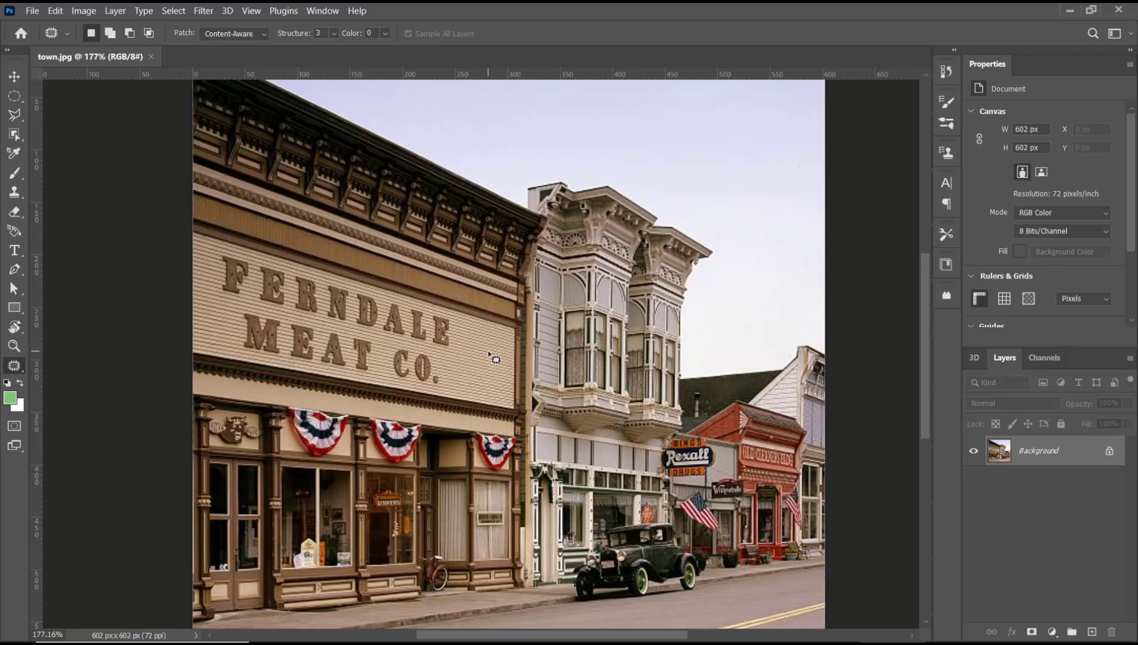
mouse_move(432, 318)
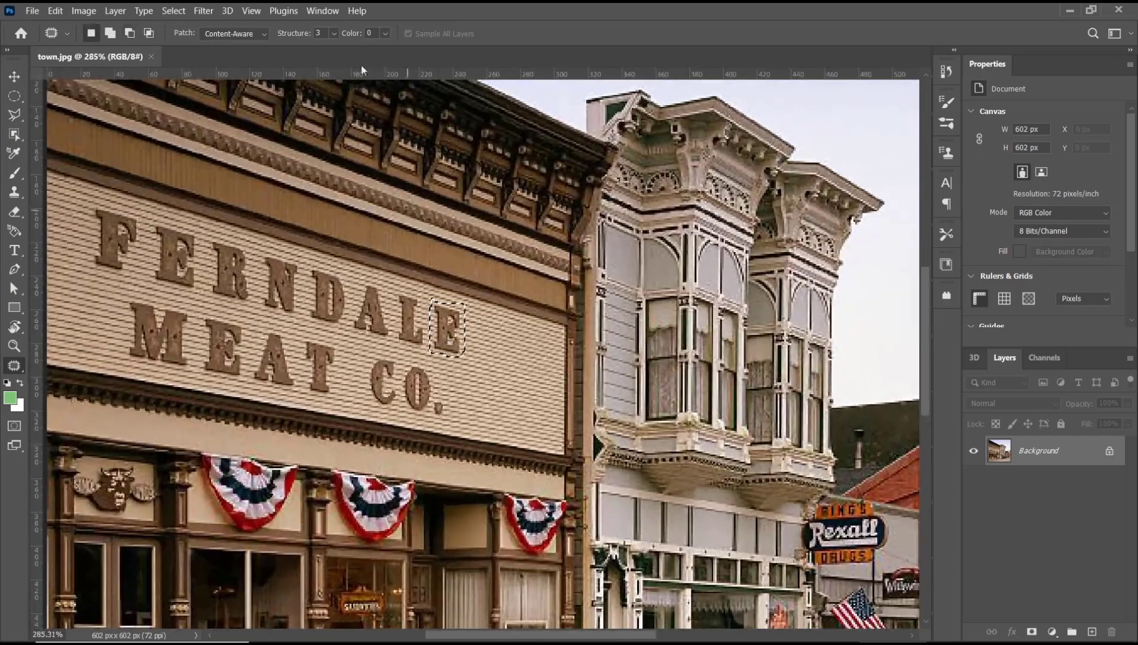
Switch Patch to Content-Aware and drag the E selection onto plain siding to fill it
left_click(261, 33)
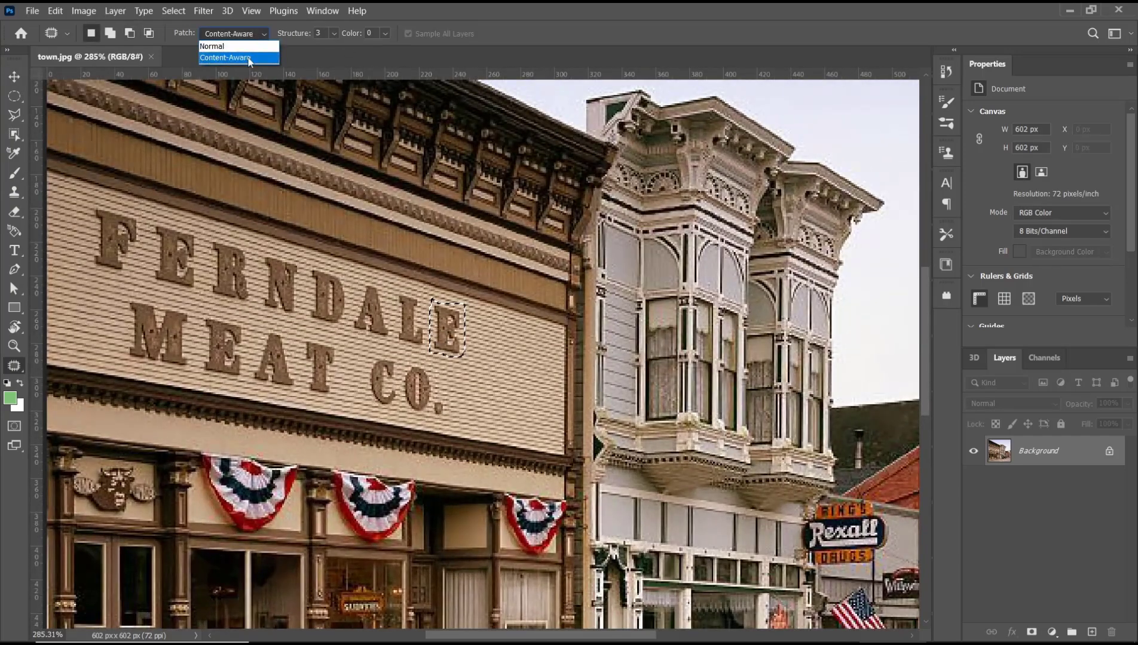
left_click(236, 58)
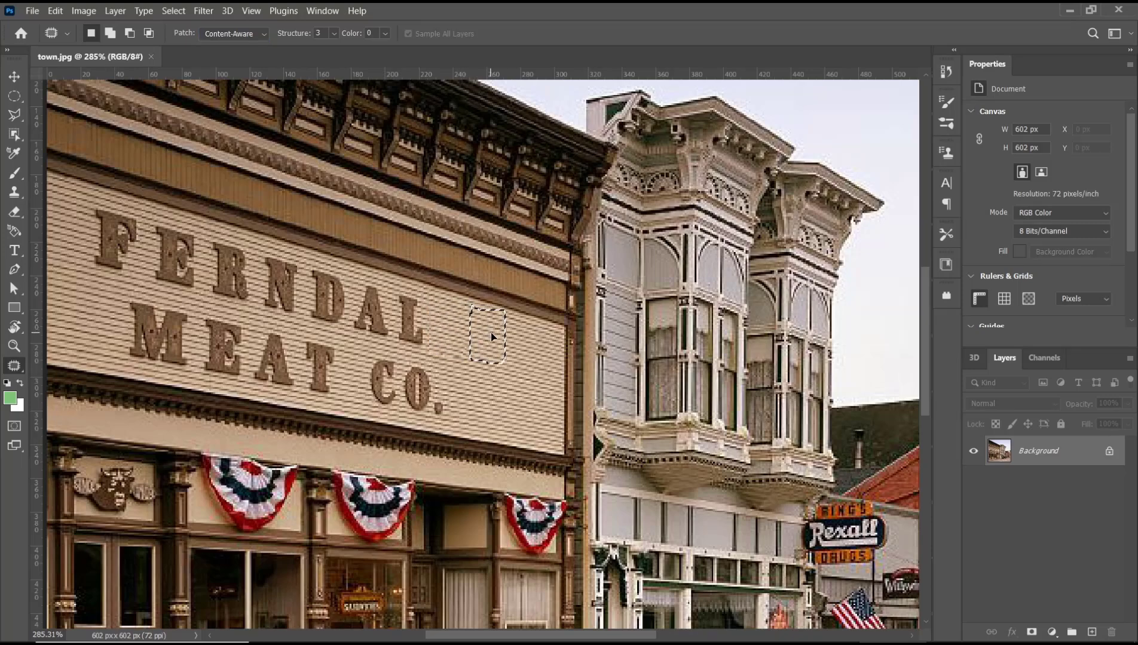
left_click_drag(488, 336, 492, 341)
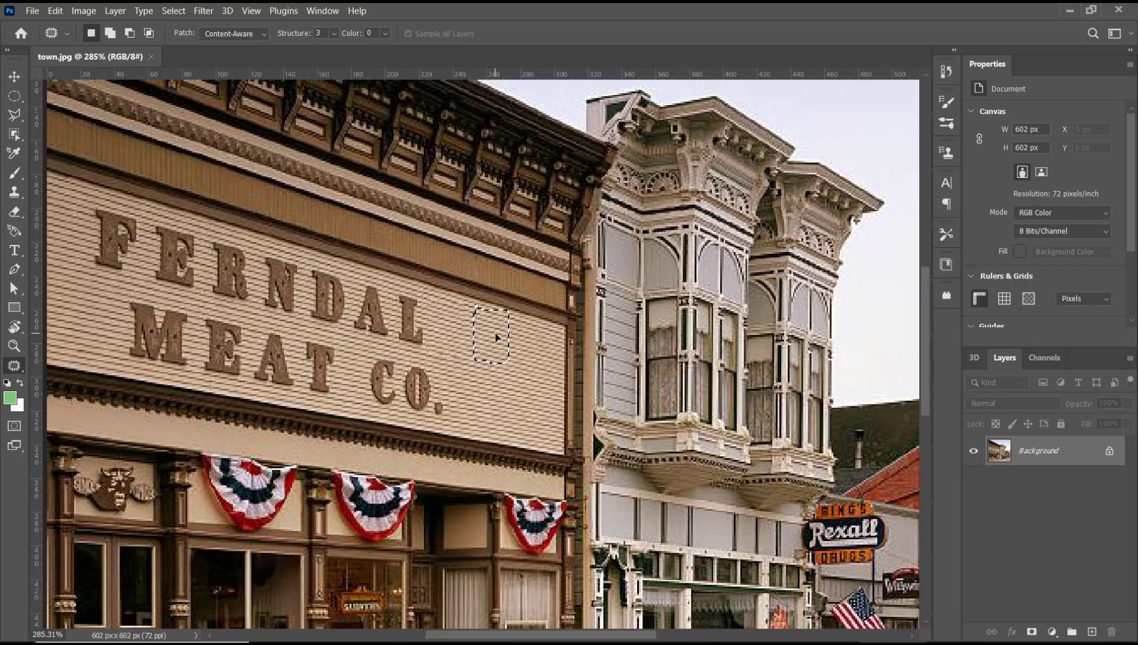
left_click_drag(493, 336, 447, 327)
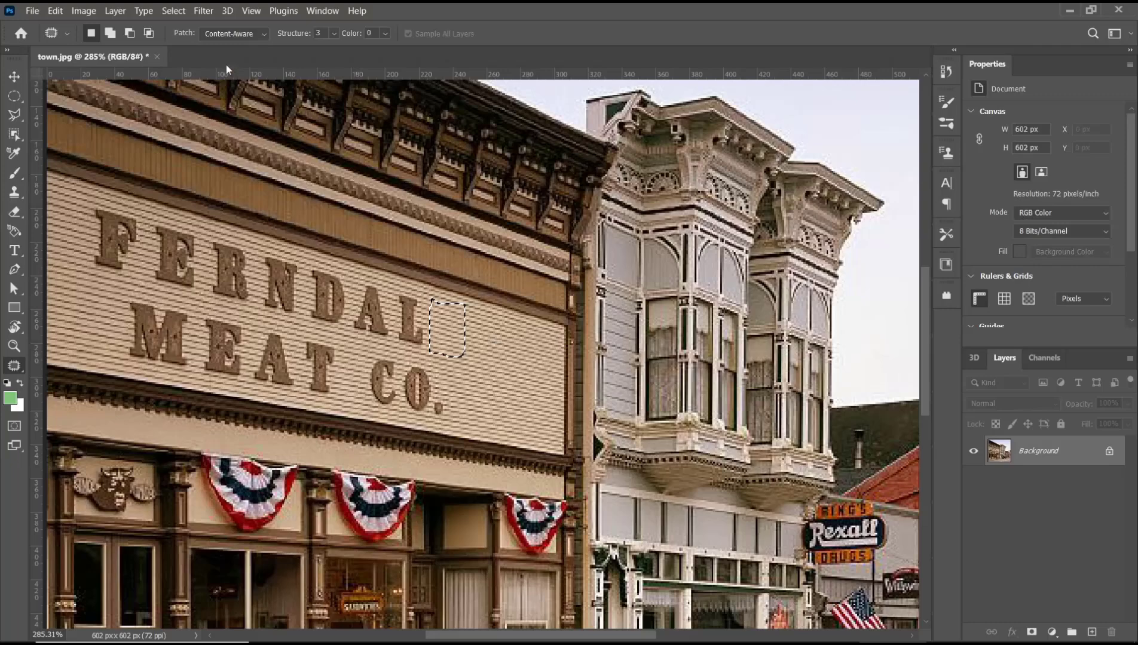
Deselect the patched area via Select > Deselect
left_click(173, 11)
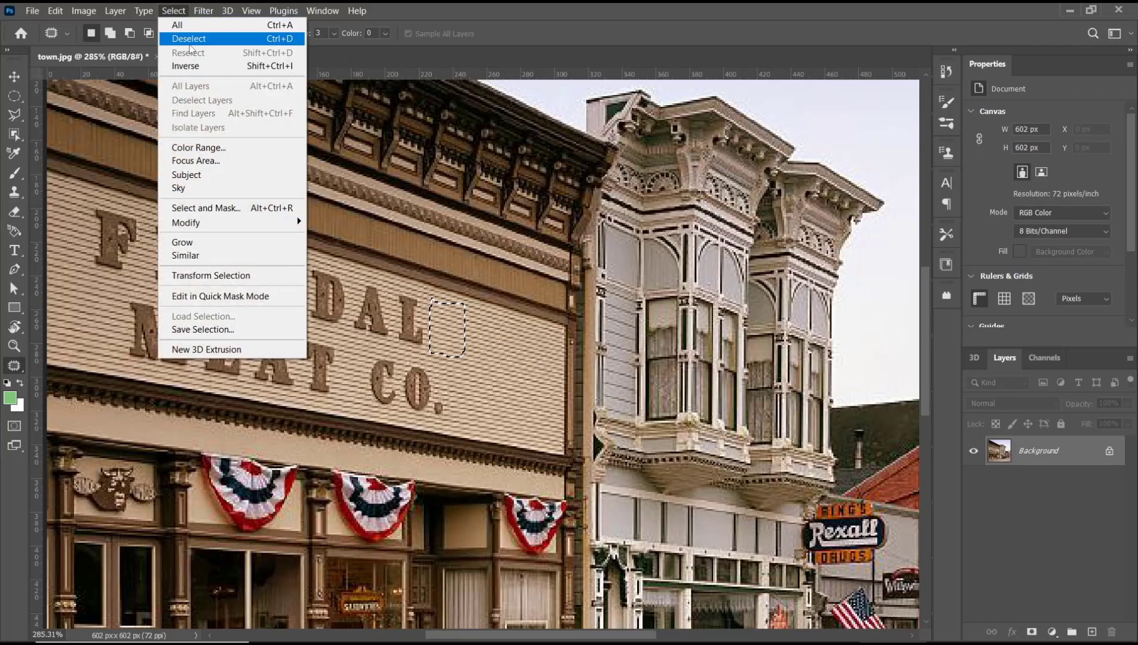
left_click(188, 39)
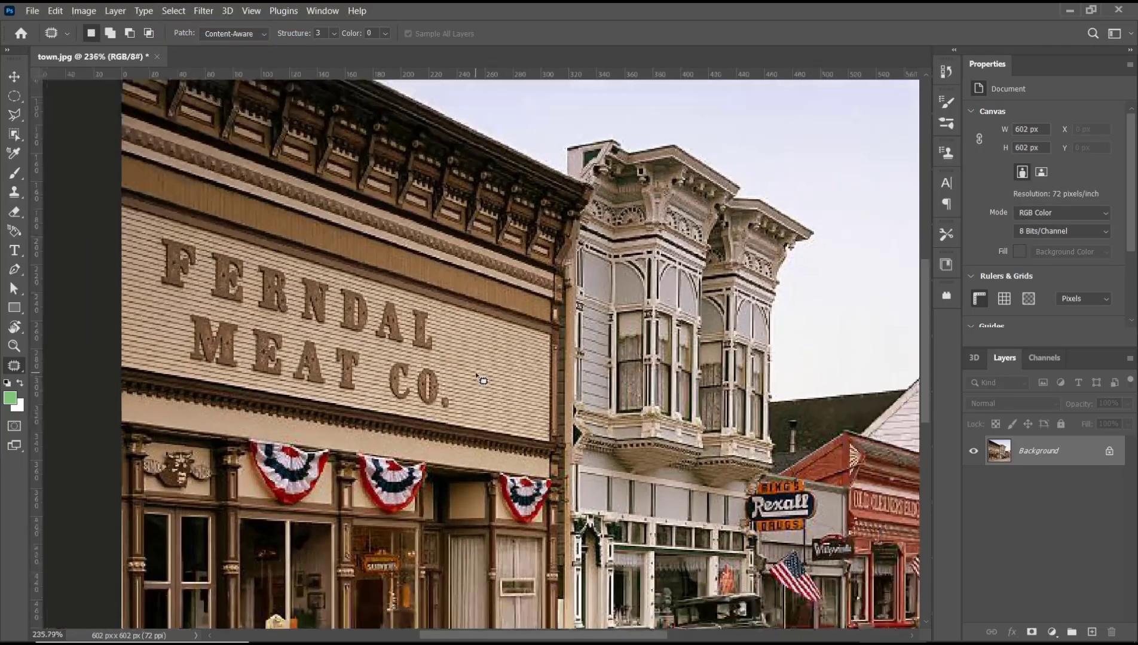